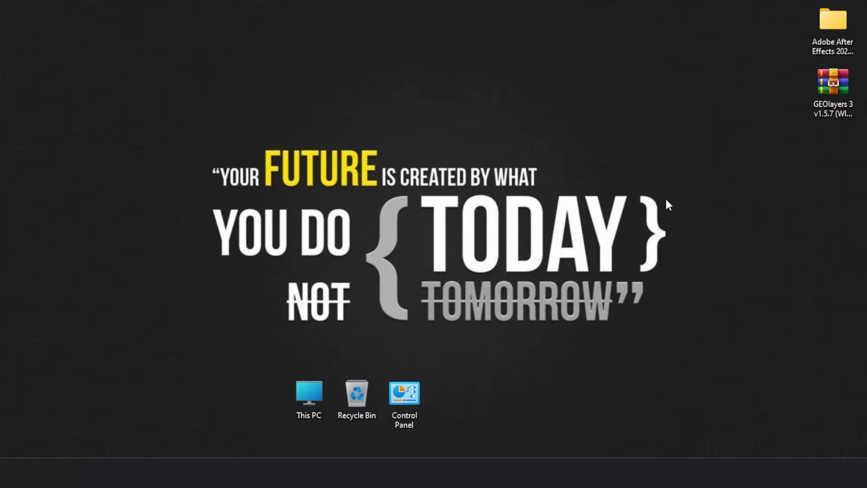
Step: View the zip password file, close After Effects, then bring up the GEOlayers archive's context menu
left_click(831, 22)
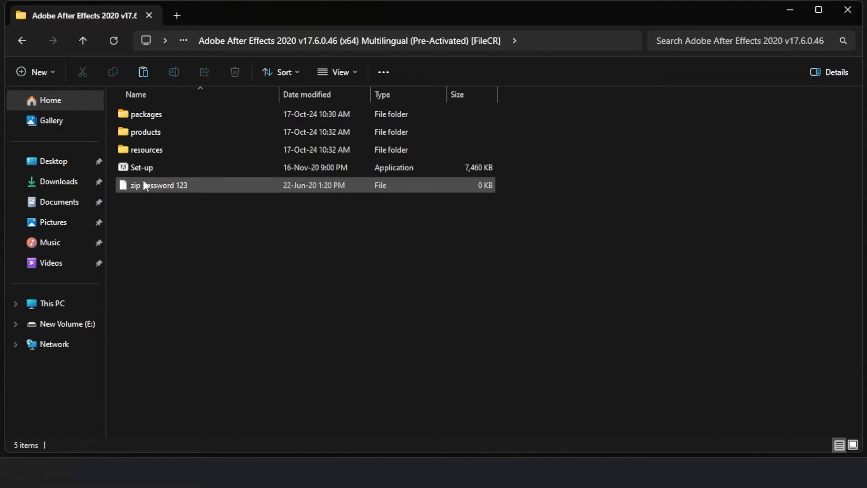
double_click(142, 167)
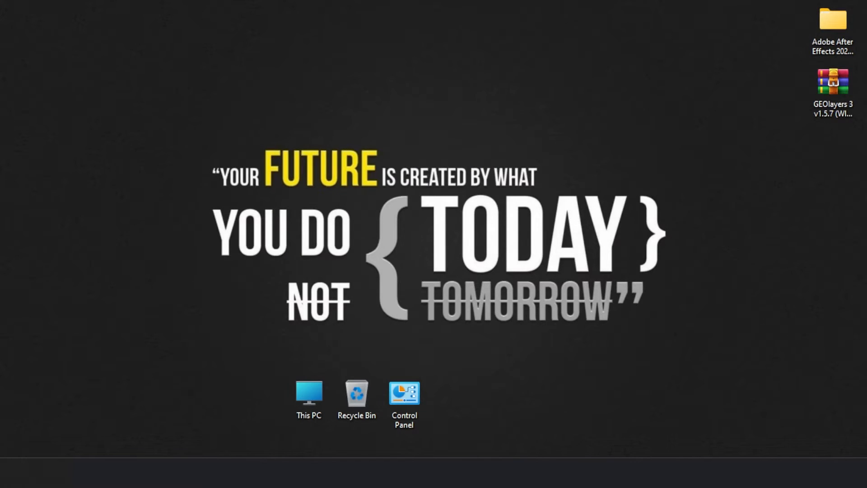
left_click(433, 475)
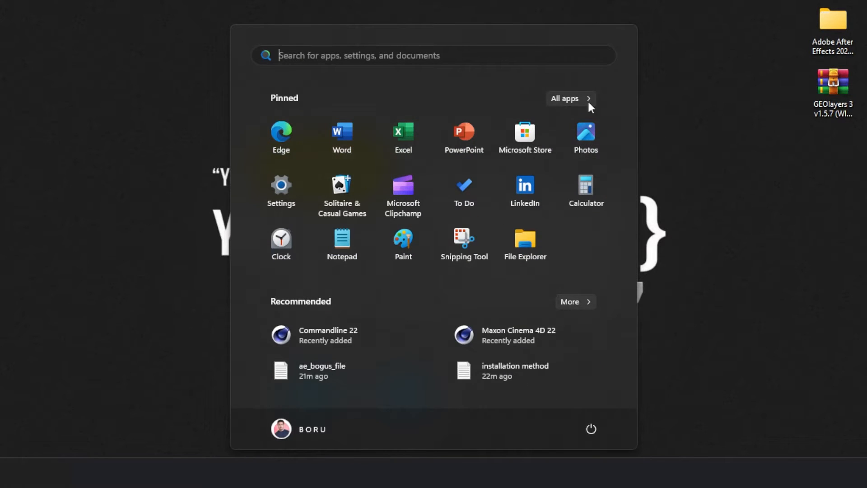
left_click(571, 98)
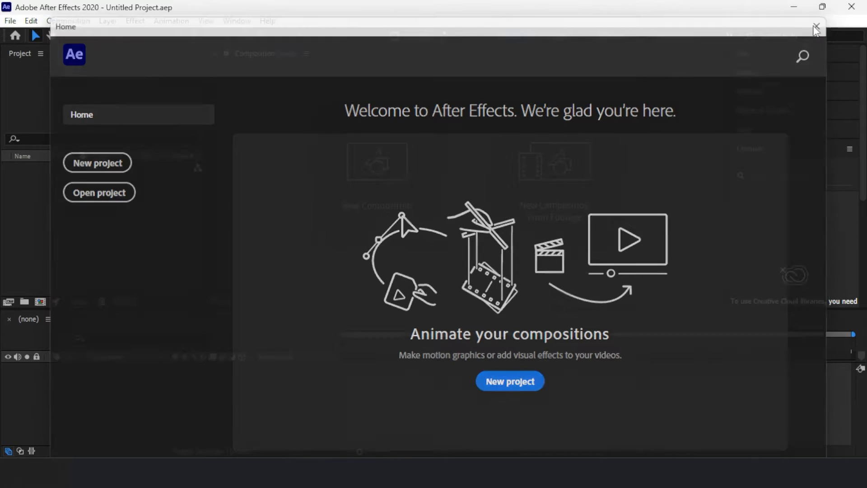
left_click(815, 27)
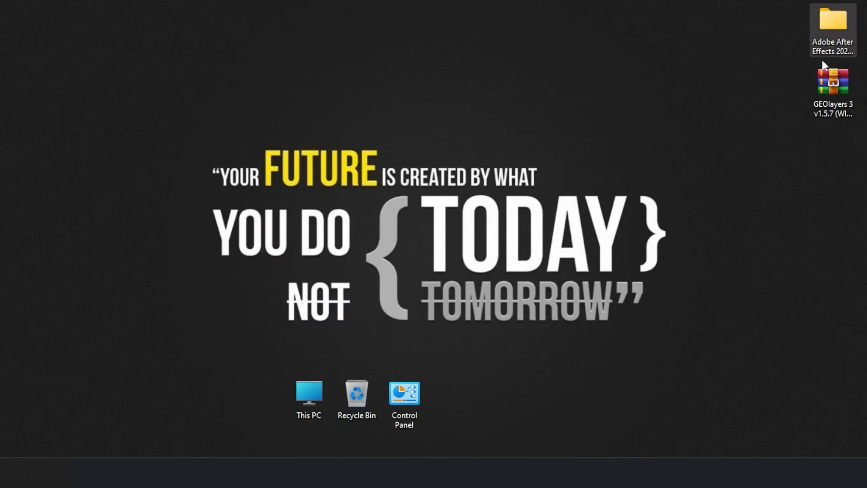
right_click(831, 81)
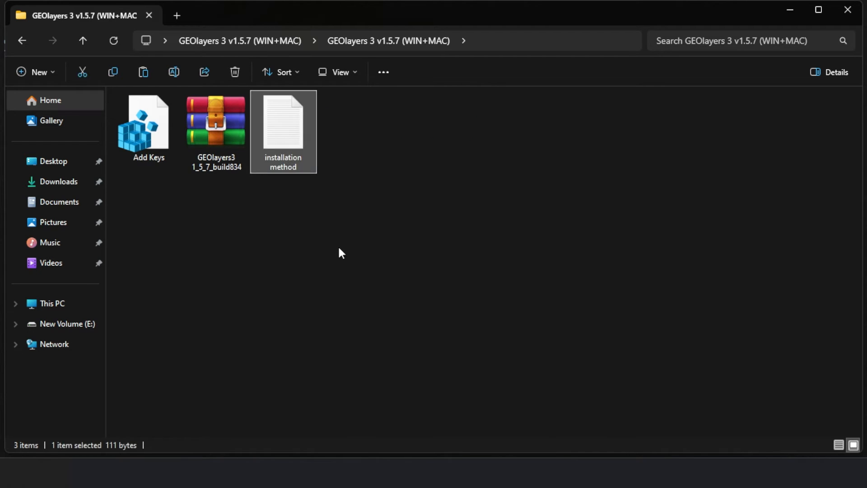
Step: Open installation method.txt and highlight C:\Program Files (x86)\Common Files\Adobe\CEP\extensions\
double_click(283, 118)
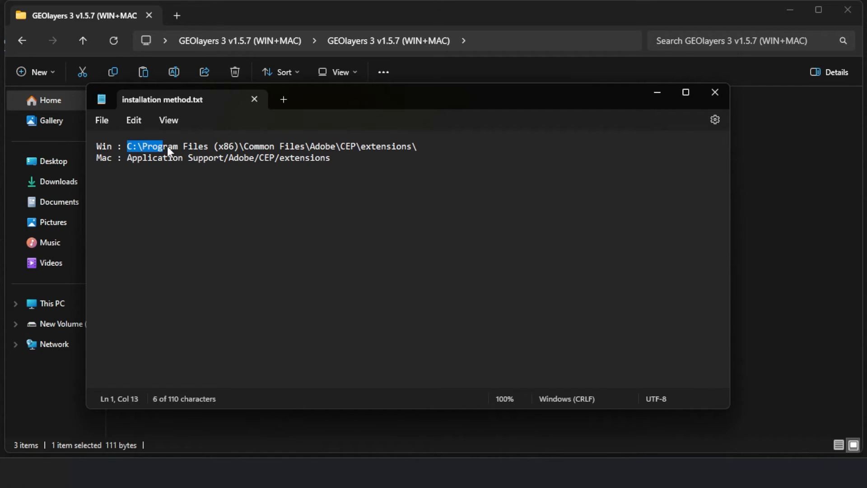
left_click_drag(168, 145, 412, 146)
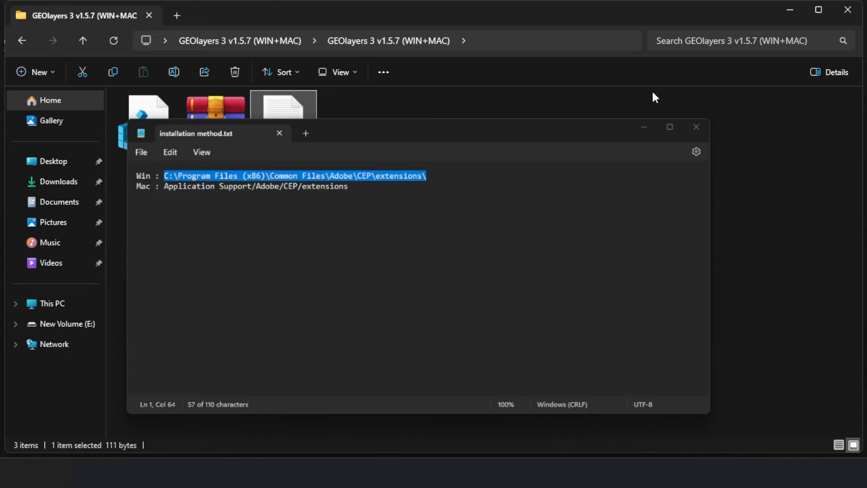
Step: Extract GEOlayers3 1_5_7_build834 with WinRAR, keeping the default destination path
right_click(215, 108)
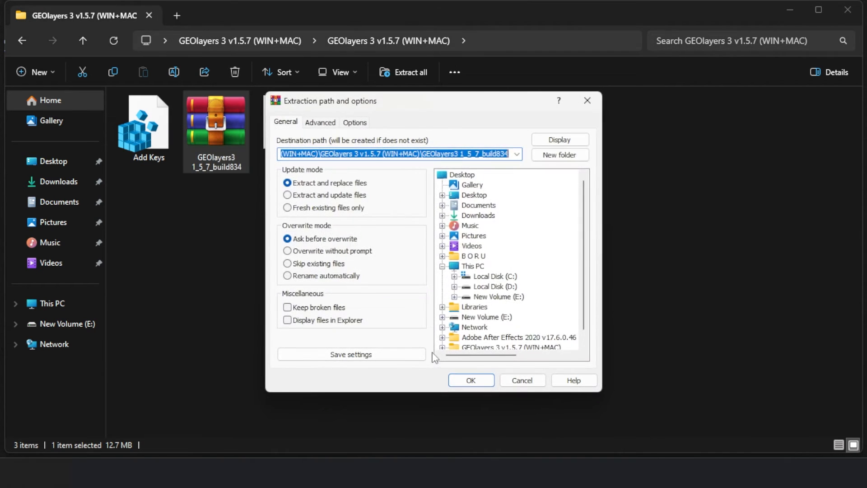
left_click(470, 380)
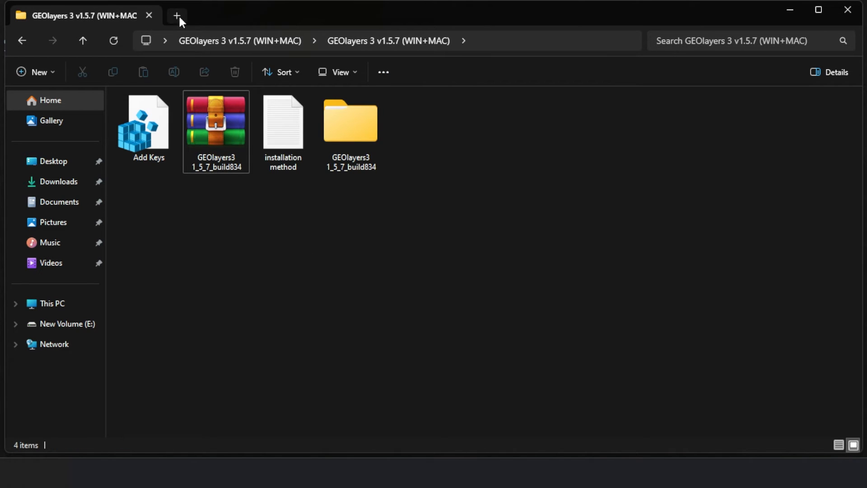
Step: Copy the GEOlayers3 1_5_7_build834 folder into the CEP extensions folder using a second tab
left_click(177, 15)
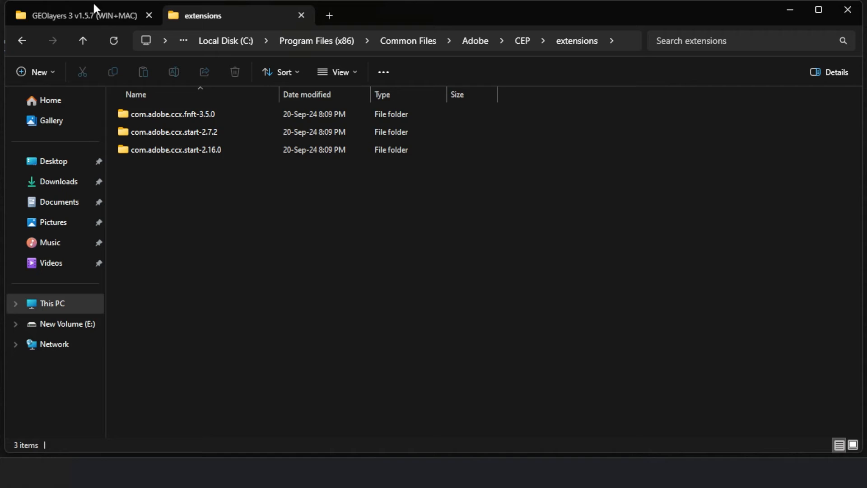
left_click(77, 15)
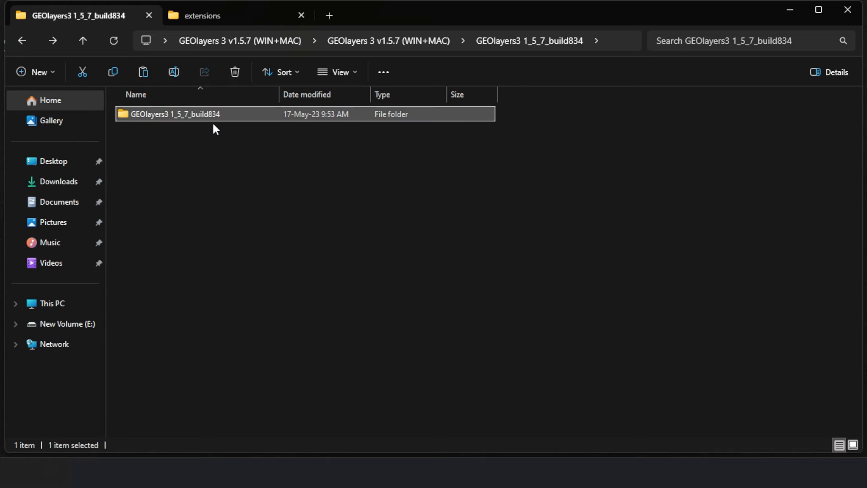
left_click(210, 15)
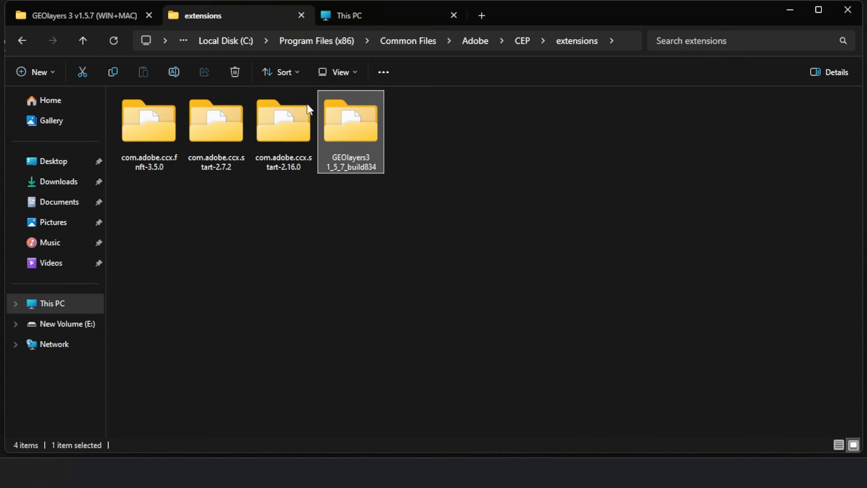
Step: Run Add Keys.reg from the GEOlayers download folder and dismiss the keys-added message
left_click(77, 15)
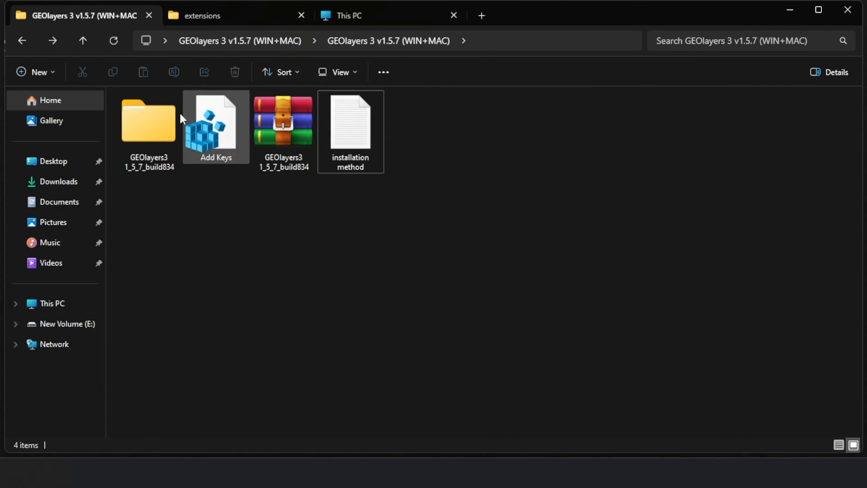
double_click(215, 121)
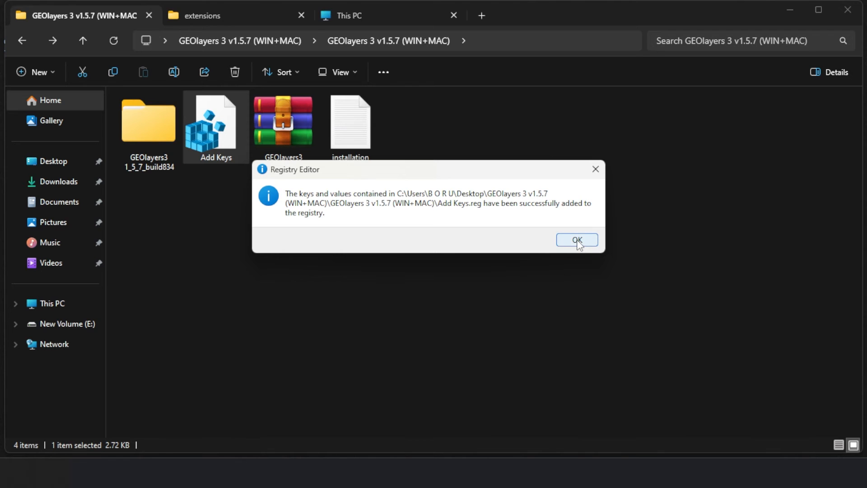
left_click(576, 240)
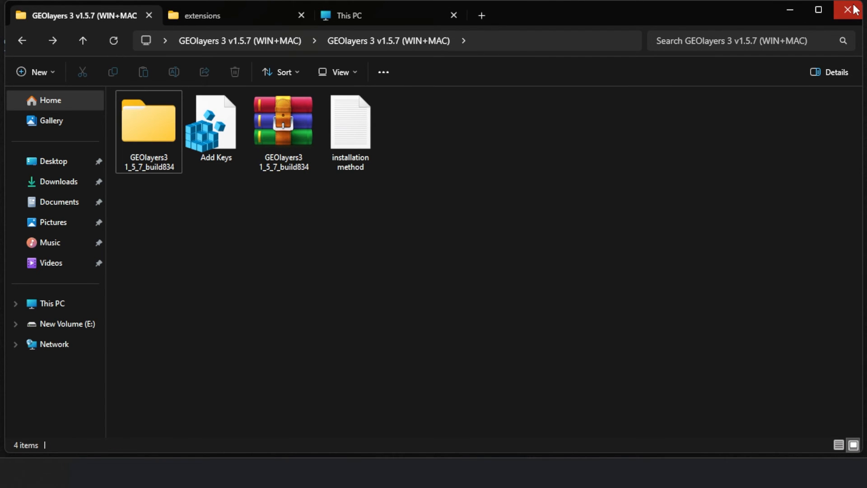
left_click(853, 10)
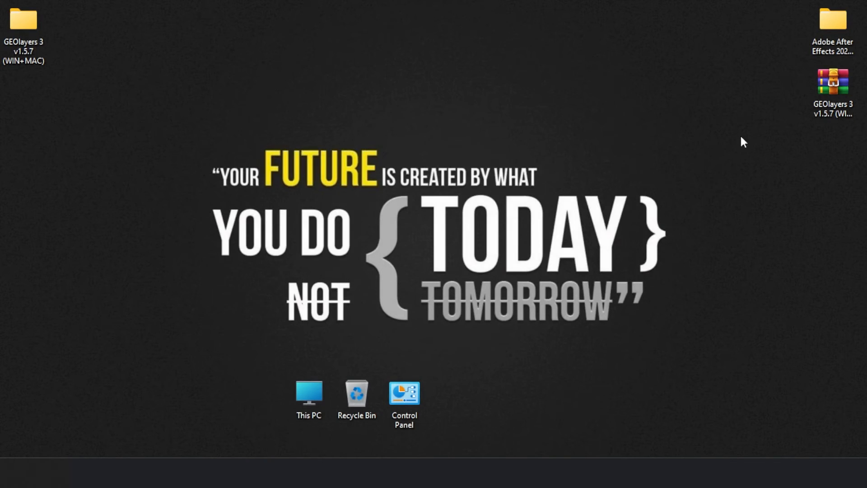
double_click(832, 20)
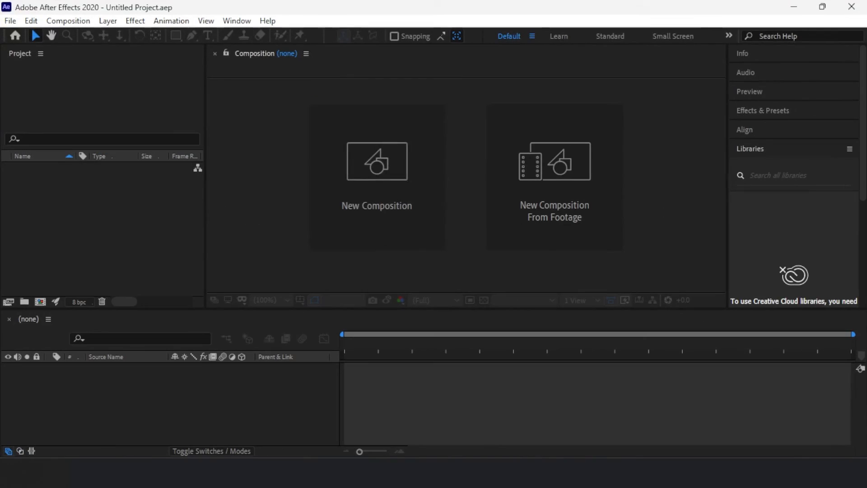
left_click(30, 21)
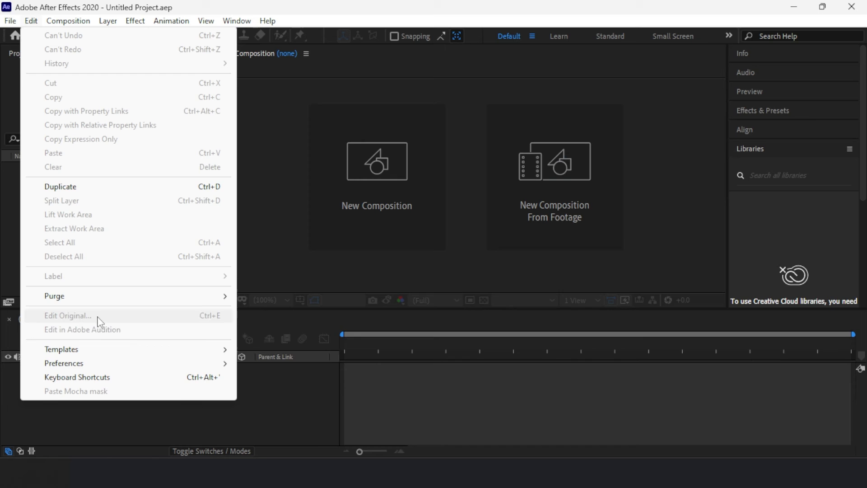
mouse_move(64, 362)
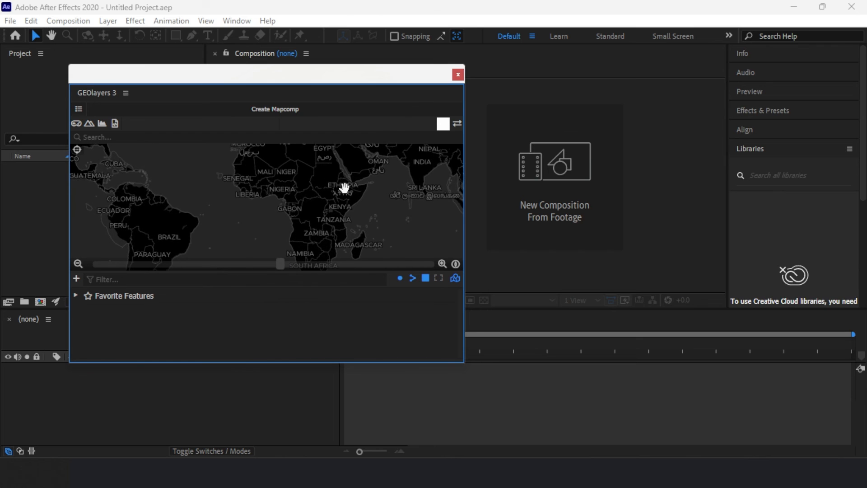
left_click(457, 74)
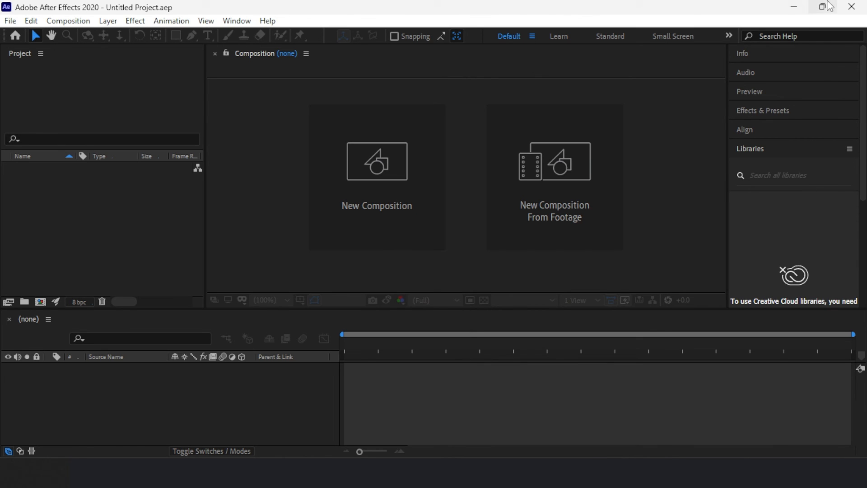
right_click(386, 172)
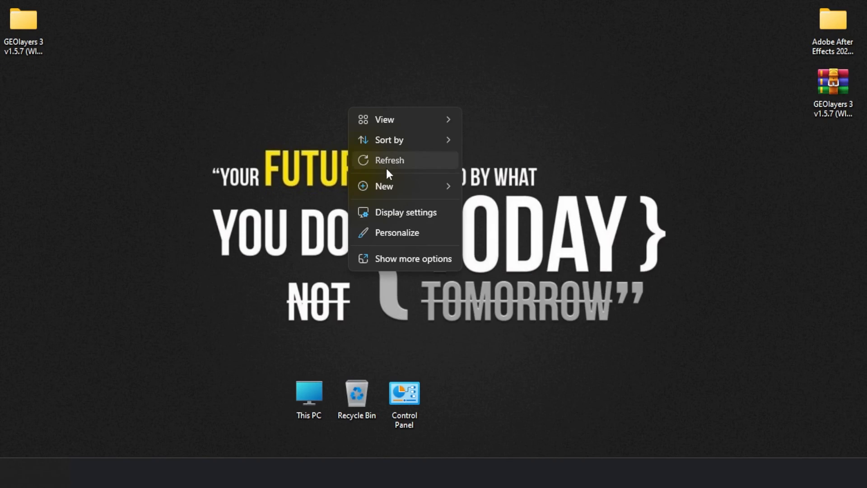